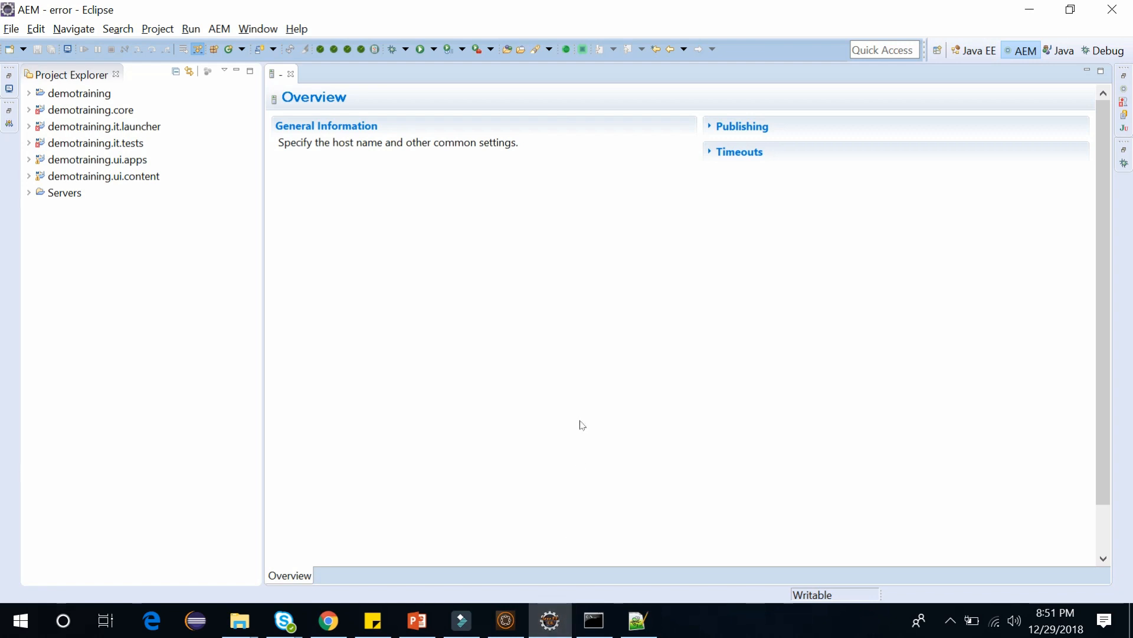
Expand demotraining.core down to the com.aem.demo.core.servlets package with SimpleServlet.java
{"action": "left_click", "coordinate": [78, 93]}
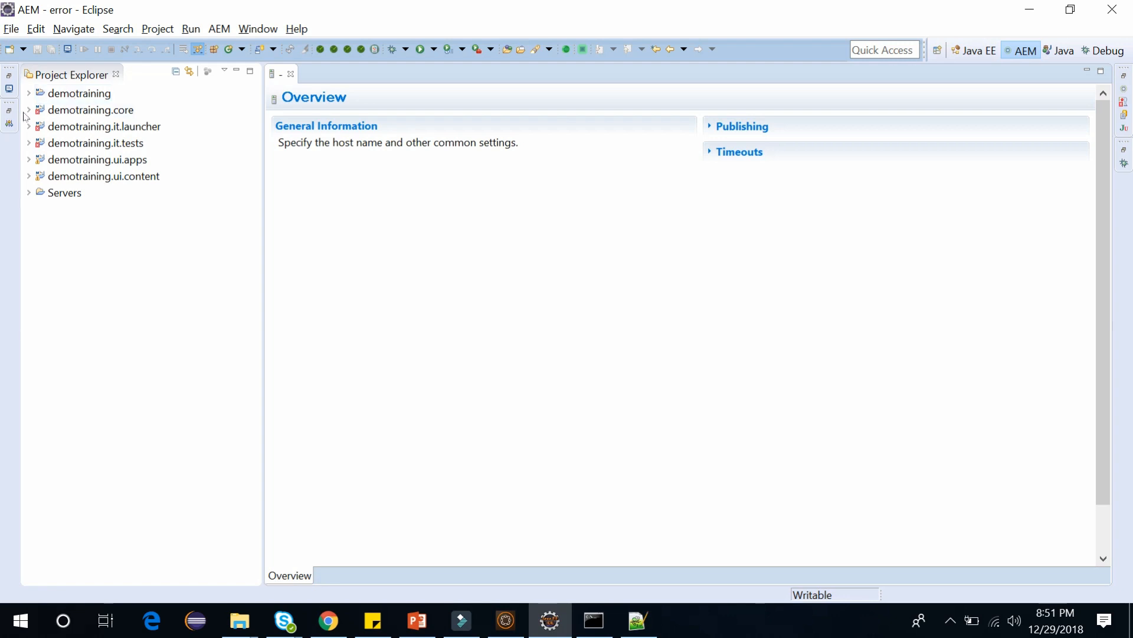
{"action": "left_click", "coordinate": [28, 111]}
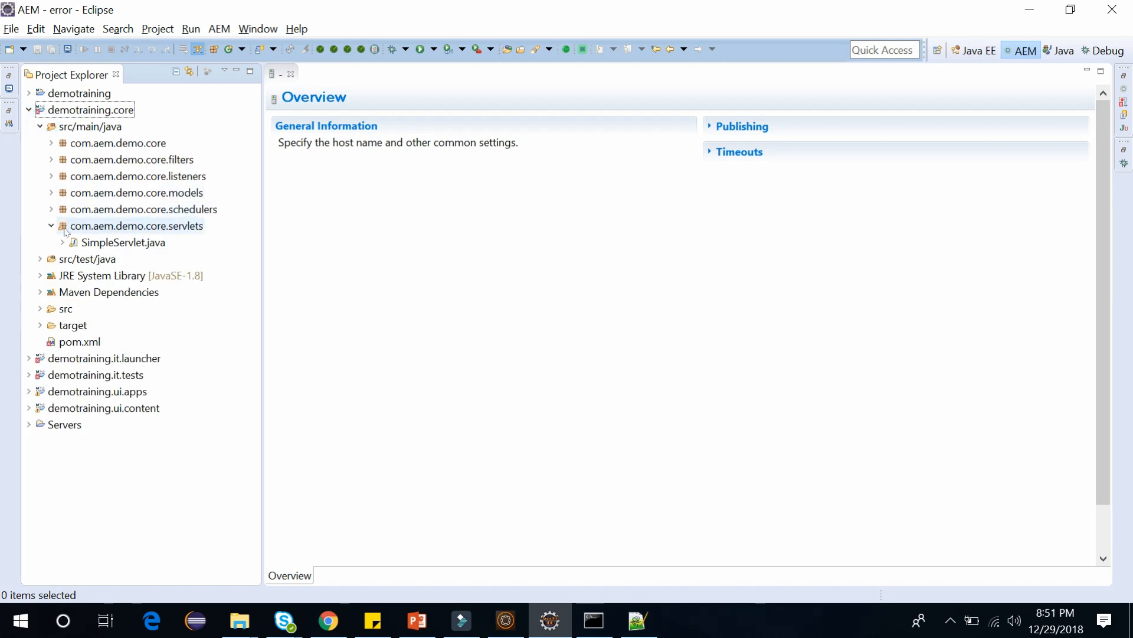
{"action": "mouse_move", "coordinate": [139, 235]}
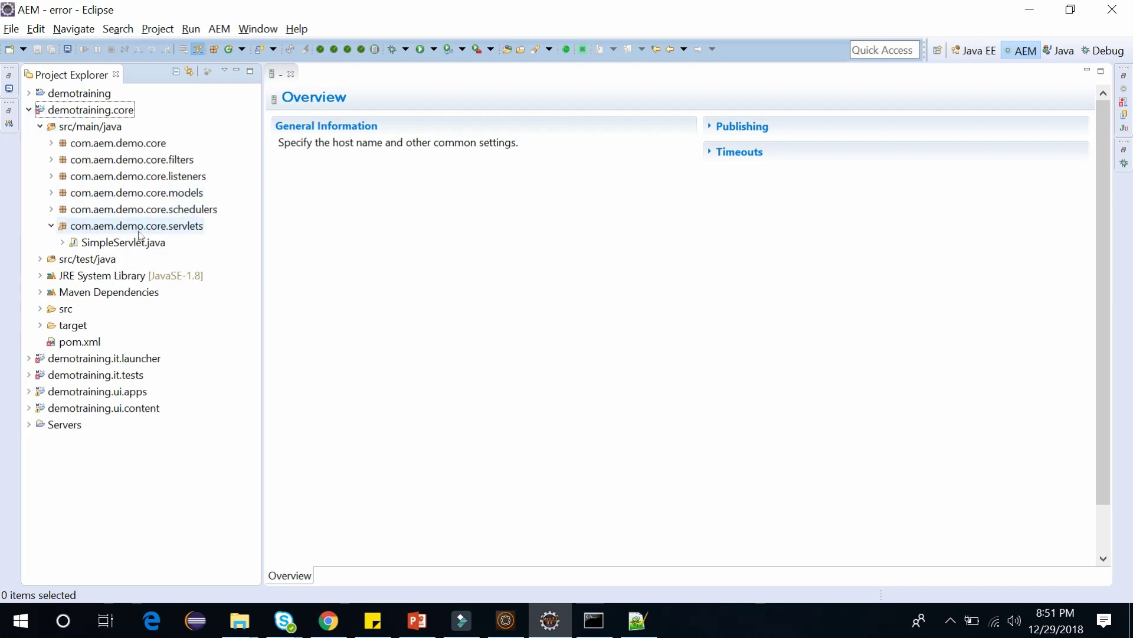
{"action": "mouse_move", "coordinate": [156, 232]}
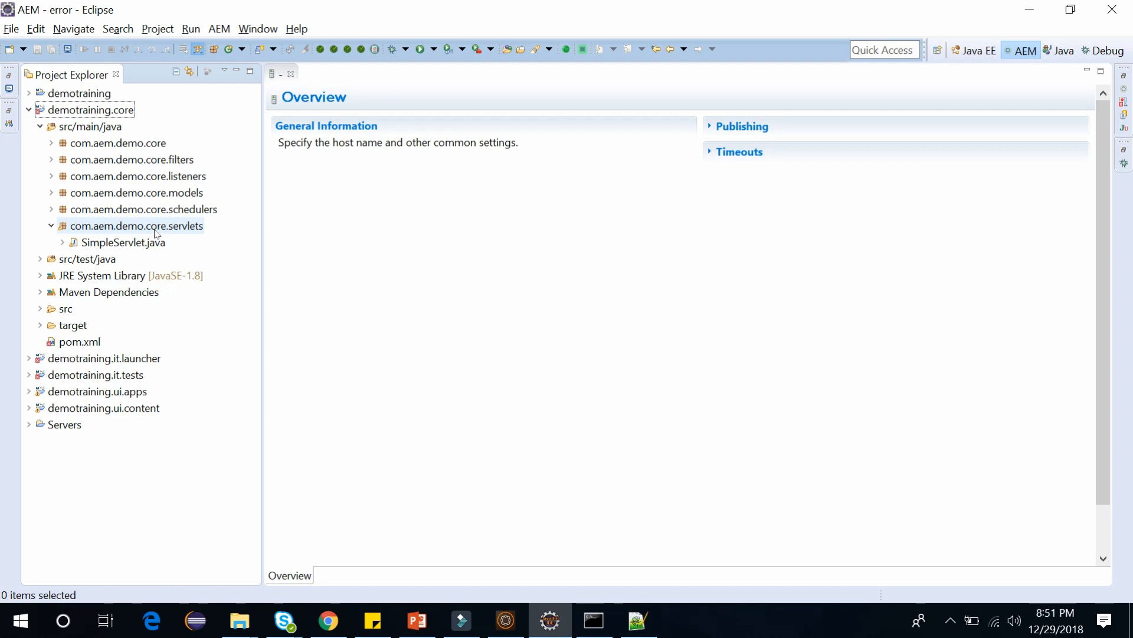
Create a new Java class named TestSlingServlet in the servlets package
{"action": "right_click", "coordinate": [137, 226]}
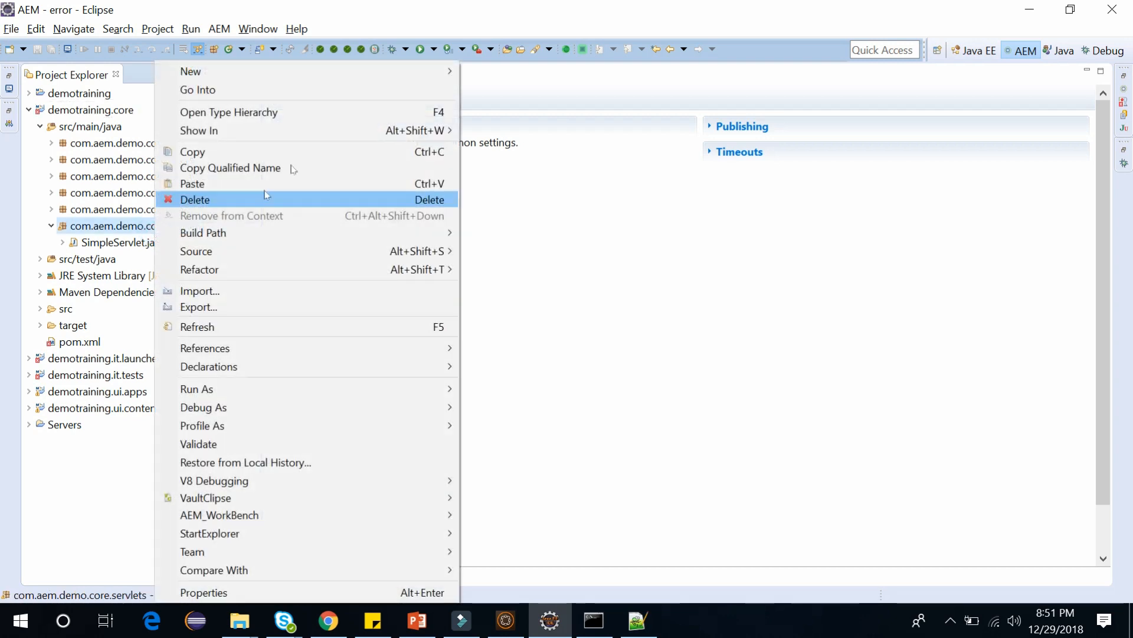
{"action": "mouse_move", "coordinate": [192, 71]}
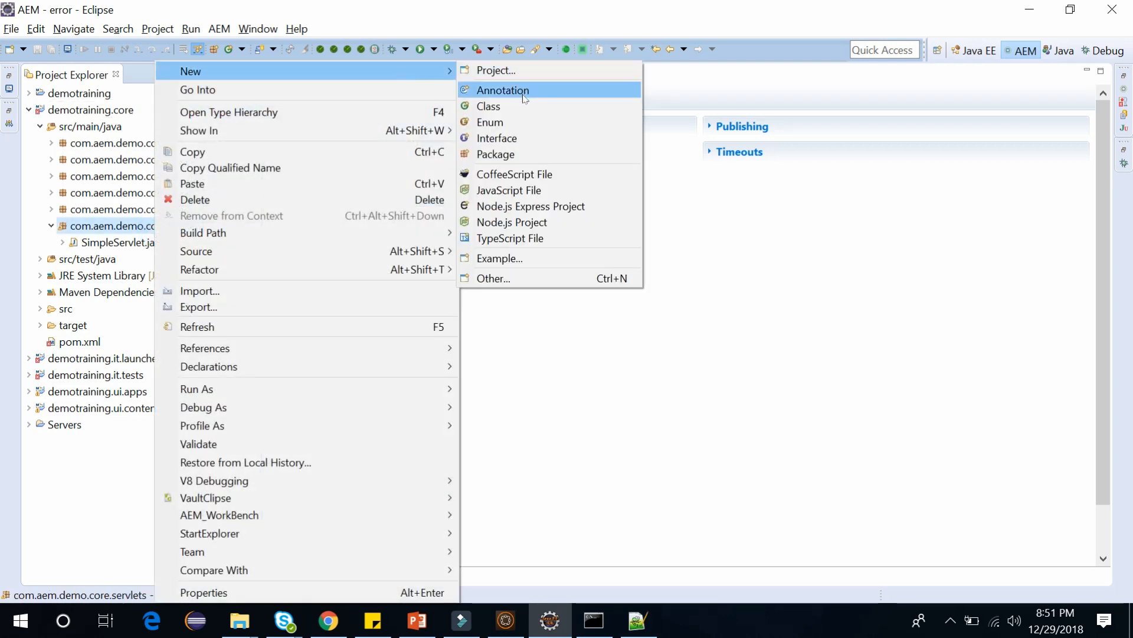
{"action": "left_click", "coordinate": [491, 106]}
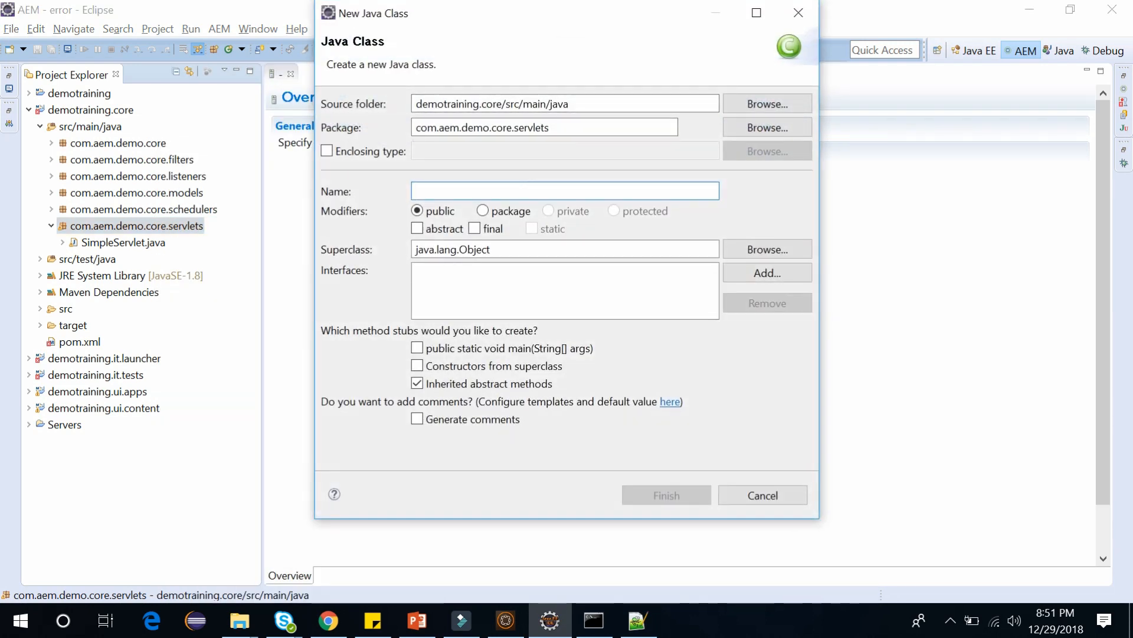
{"action": "type", "text": "TestSlingServ"}
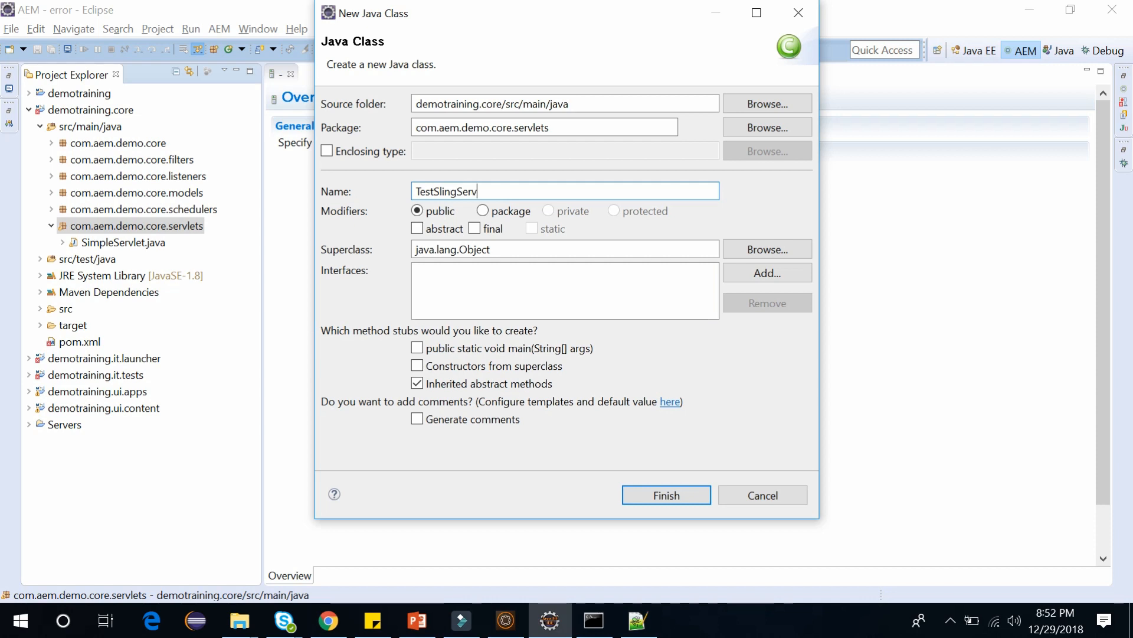
{"action": "left_click", "coordinate": [666, 495]}
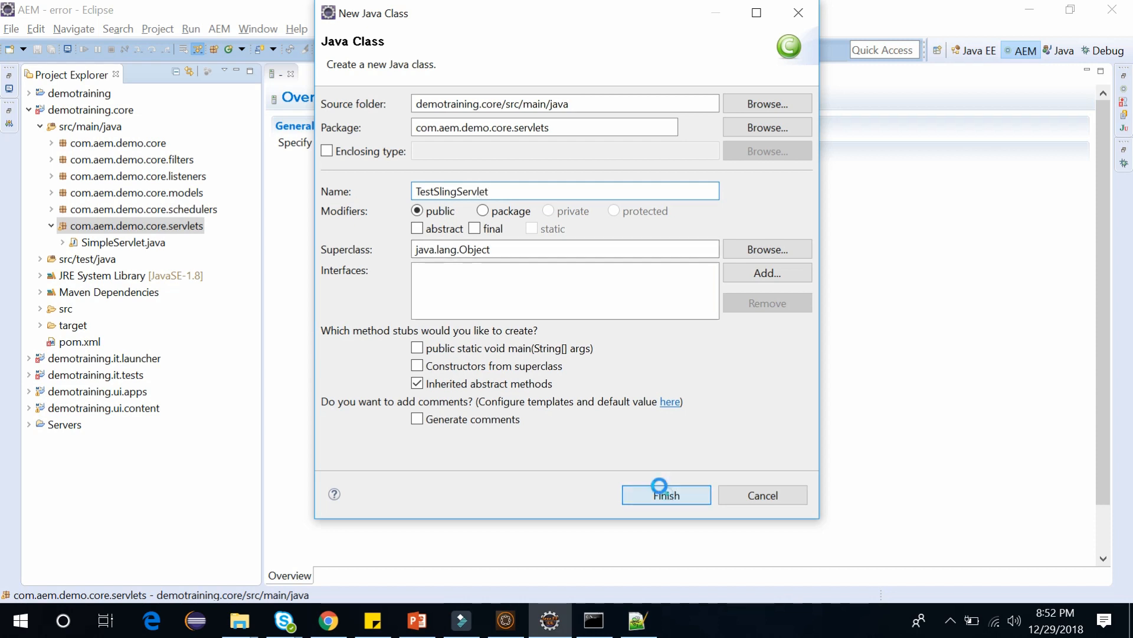
{"action": "left_click", "coordinate": [666, 495]}
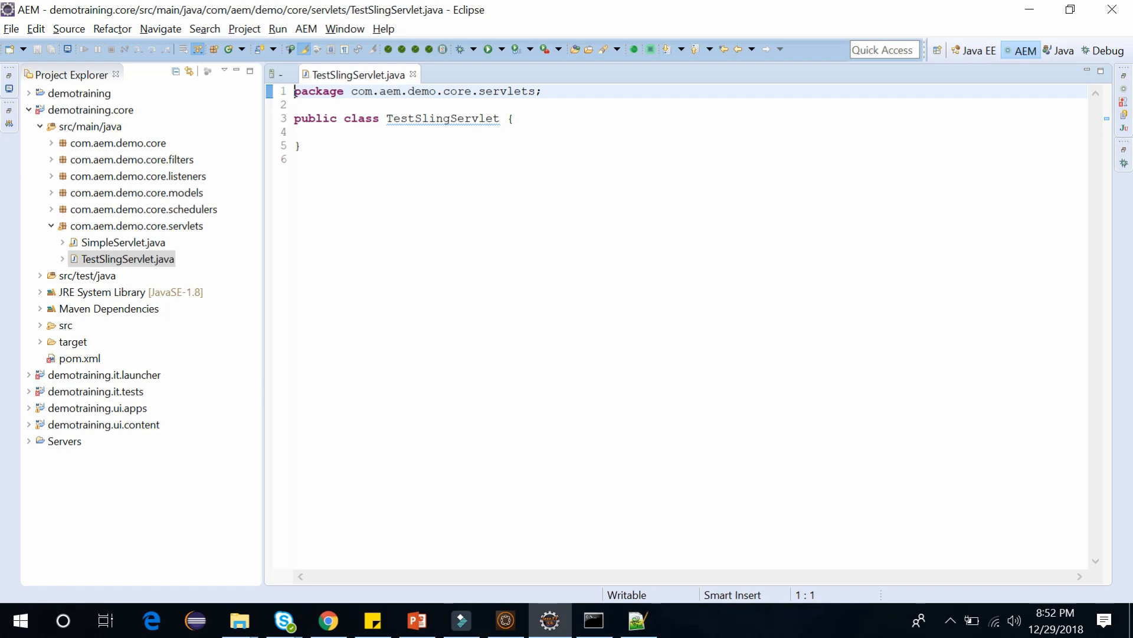
In Chrome, open the GitHub repository's Developer course folder and its TestSlingServlet file
{"action": "left_click", "coordinate": [328, 621]}
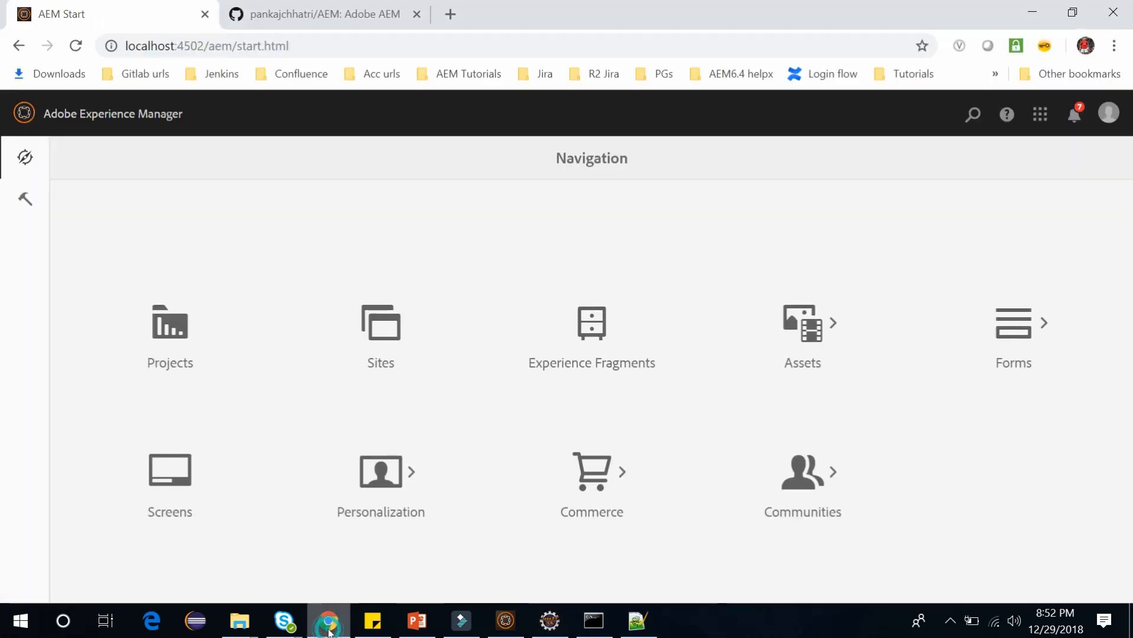
{"action": "left_click", "coordinate": [323, 14]}
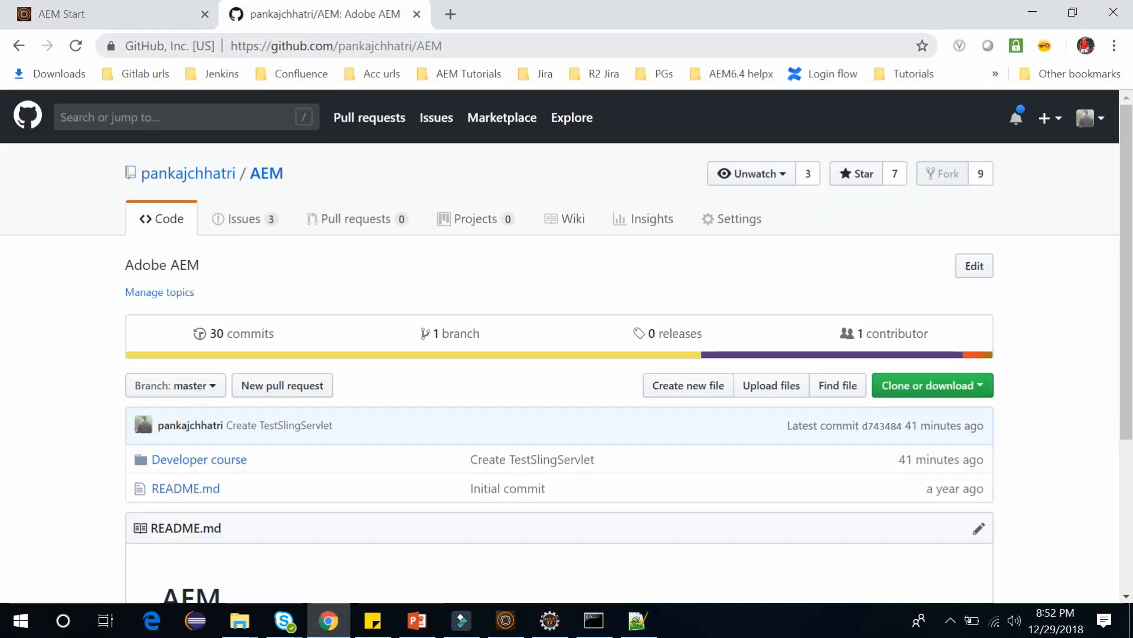
{"action": "left_click", "coordinate": [335, 46]}
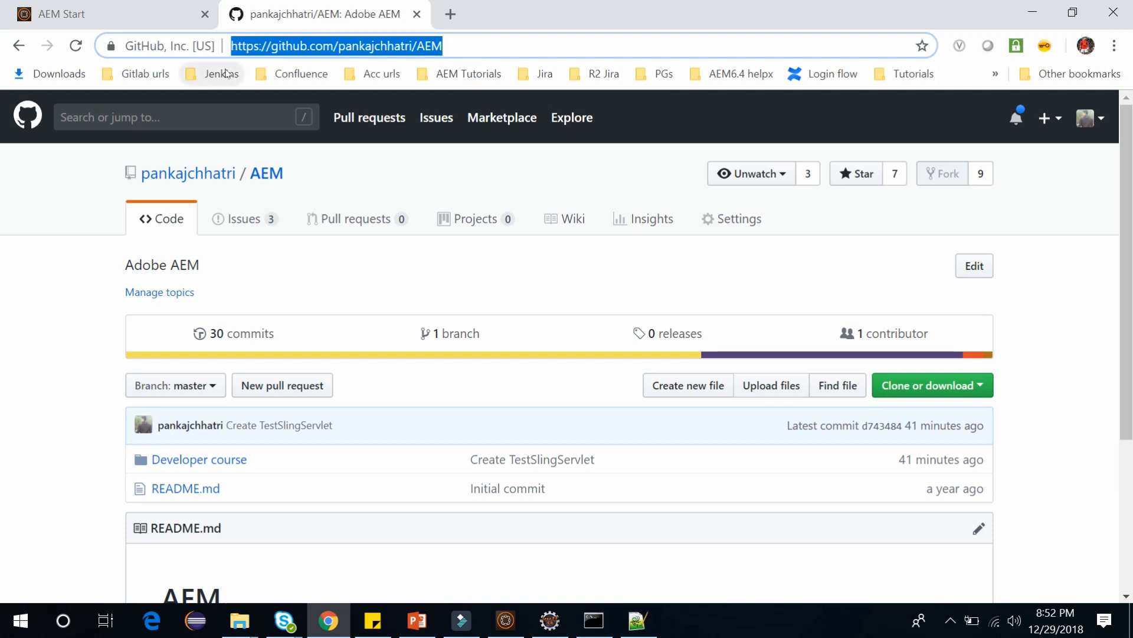
{"action": "mouse_move", "coordinate": [211, 458]}
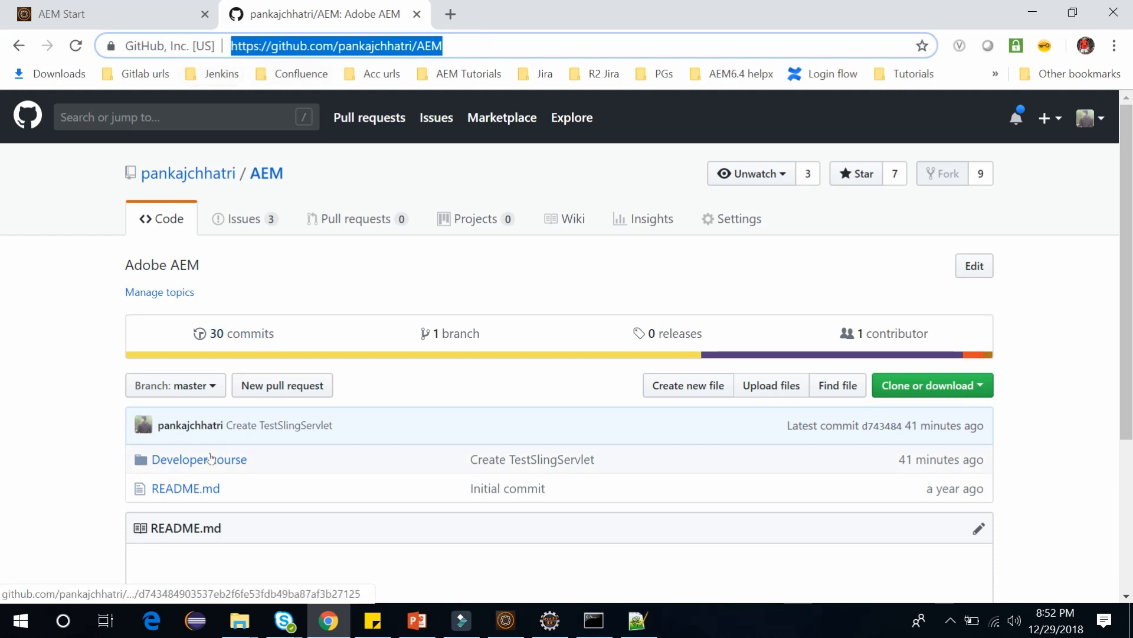
{"action": "left_click", "coordinate": [198, 459]}
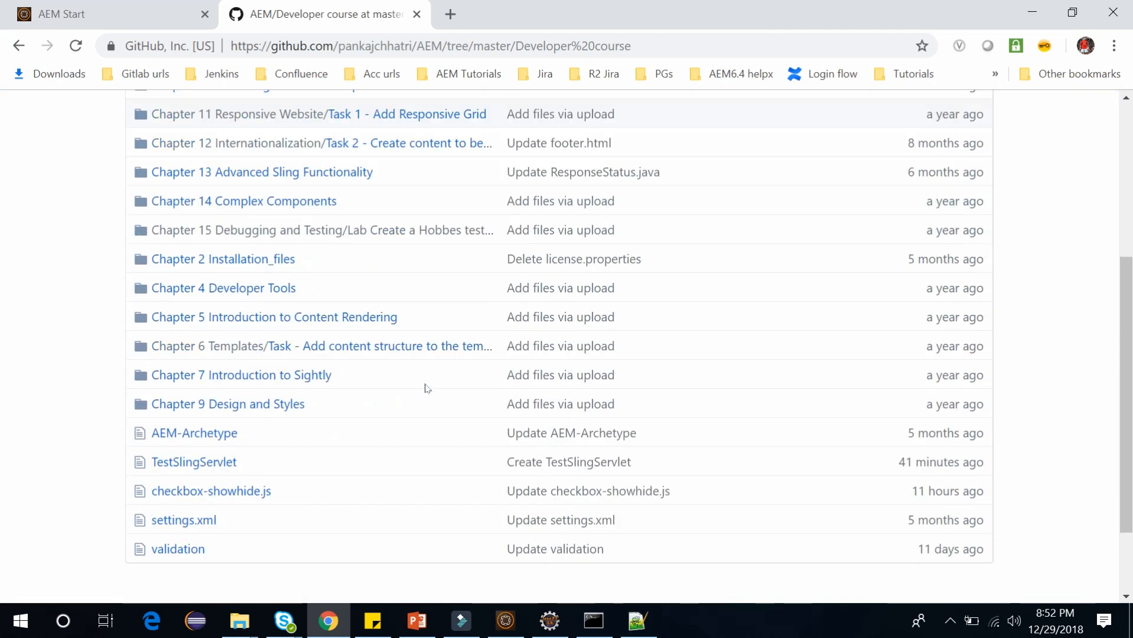
{"action": "scroll", "scroll_direction": "down", "scroll_amount": 3}
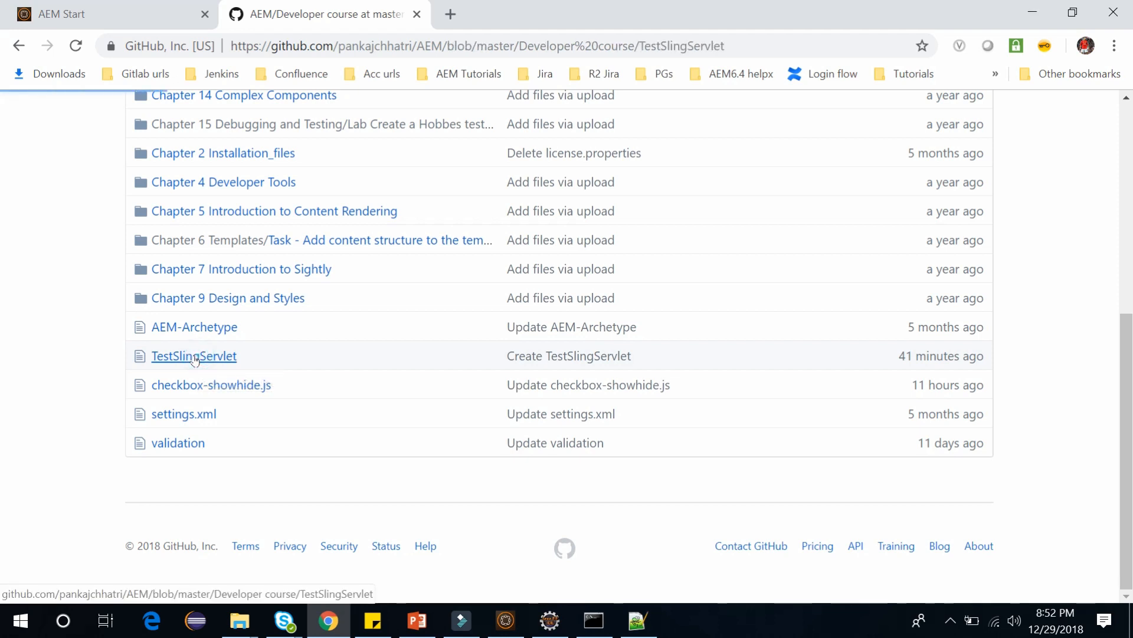
{"action": "left_click", "coordinate": [194, 357]}
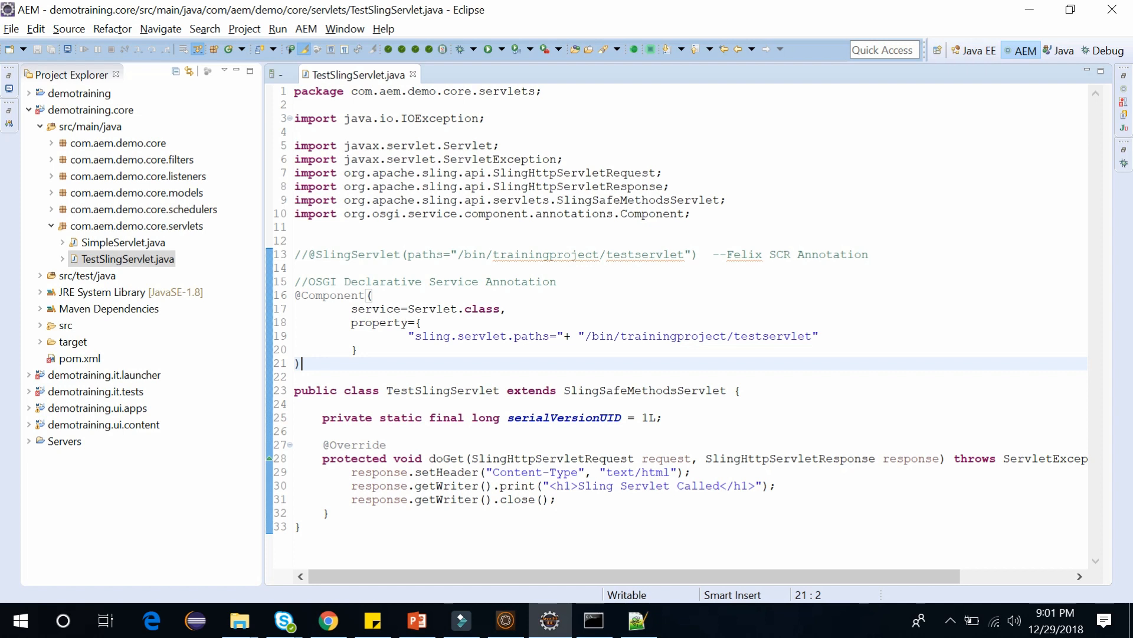
Review the component annotation and the sling.servlet.paths property /bin/trainingproject/testservlet
{"action": "left_click_drag", "start_coordinate": [728, 254], "coordinate": [867, 254]}
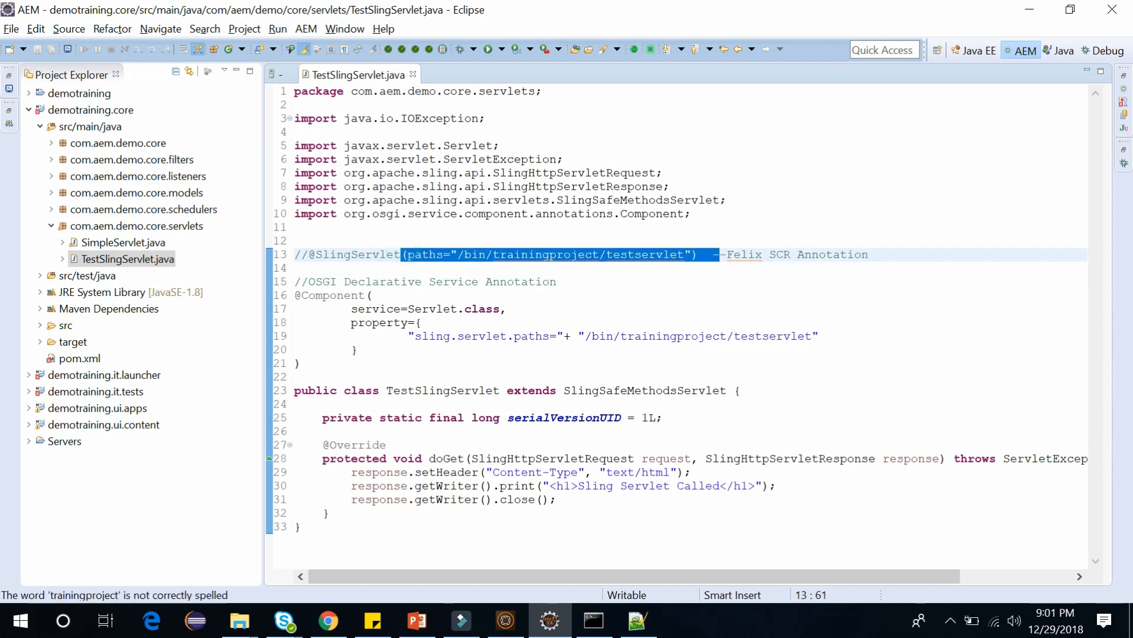
{"action": "left_click", "coordinate": [647, 269]}
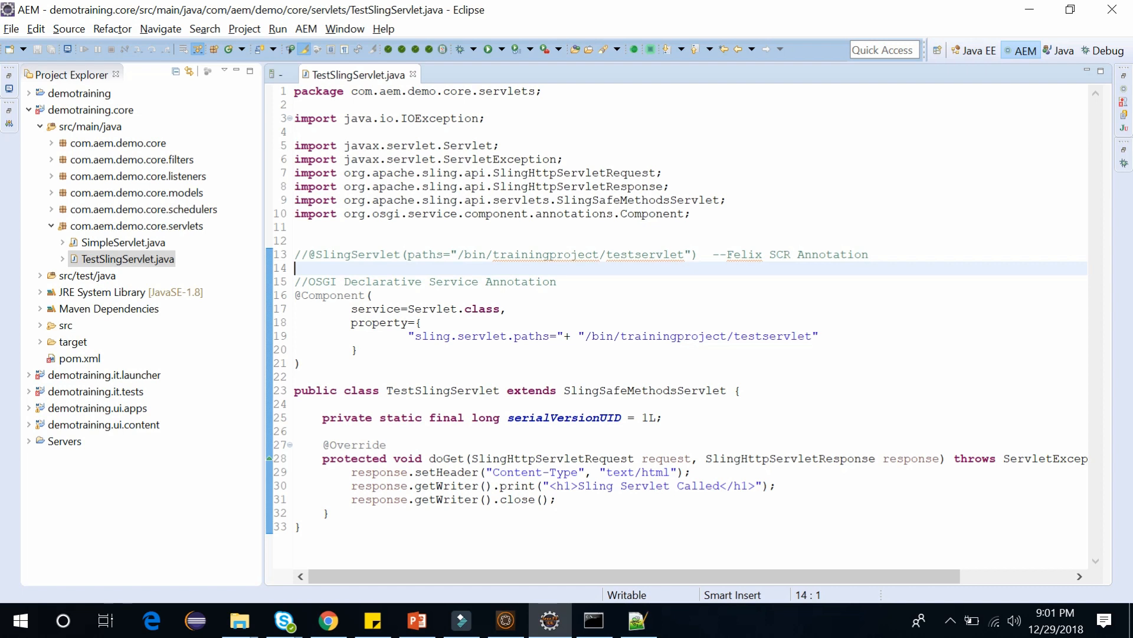
{"action": "left_click_drag", "start_coordinate": [317, 281], "coordinate": [557, 281]}
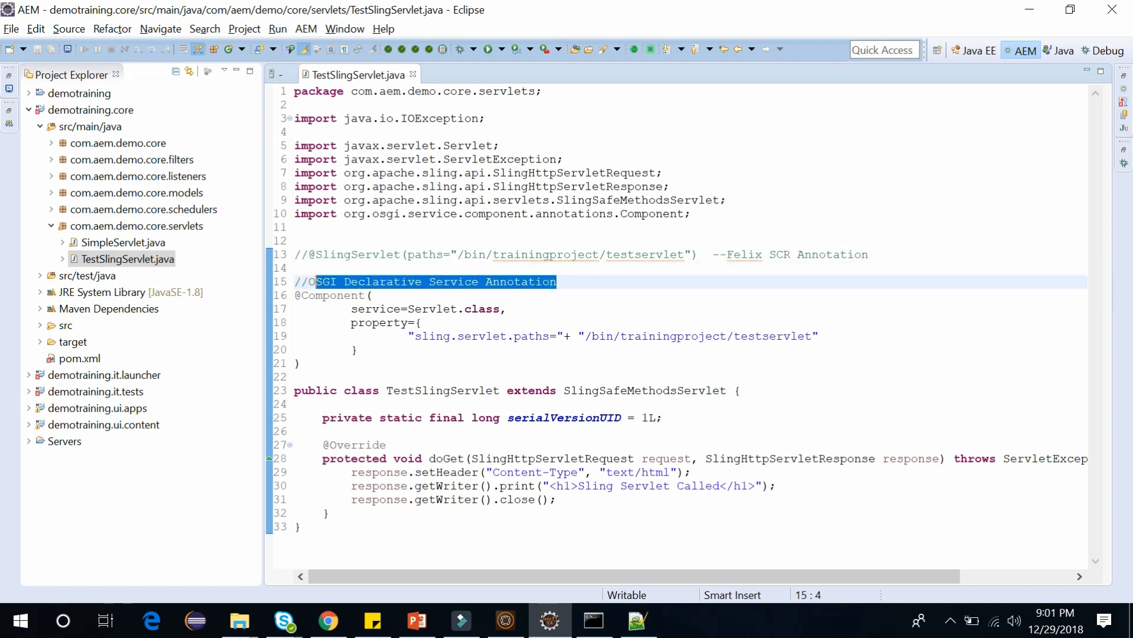
{"action": "left_click", "coordinate": [369, 295]}
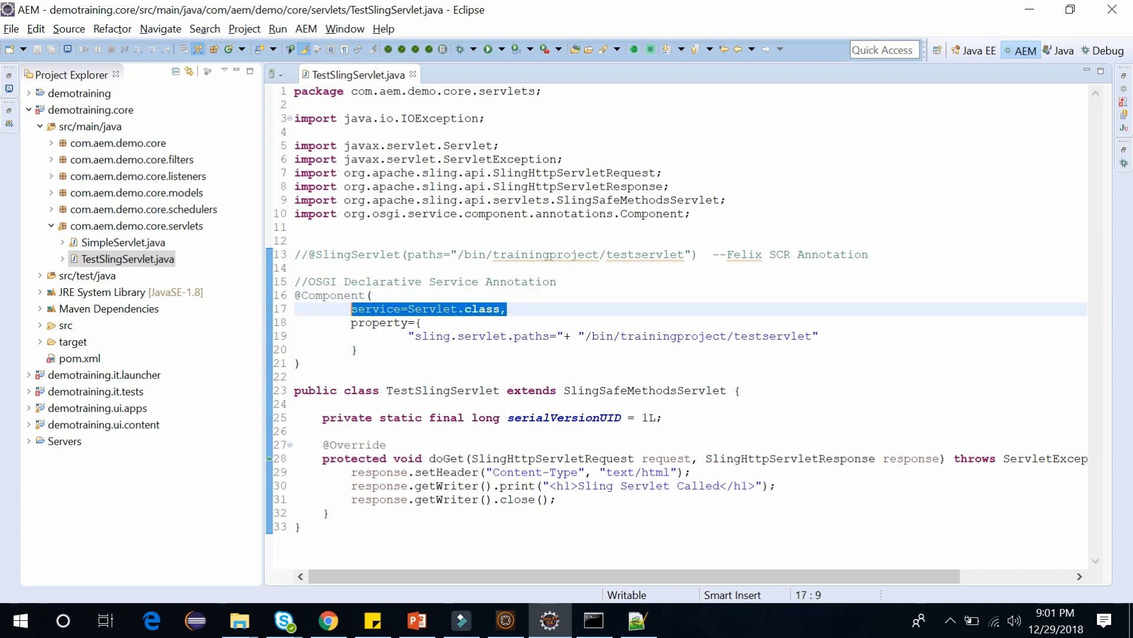
{"action": "left_click", "coordinate": [406, 336]}
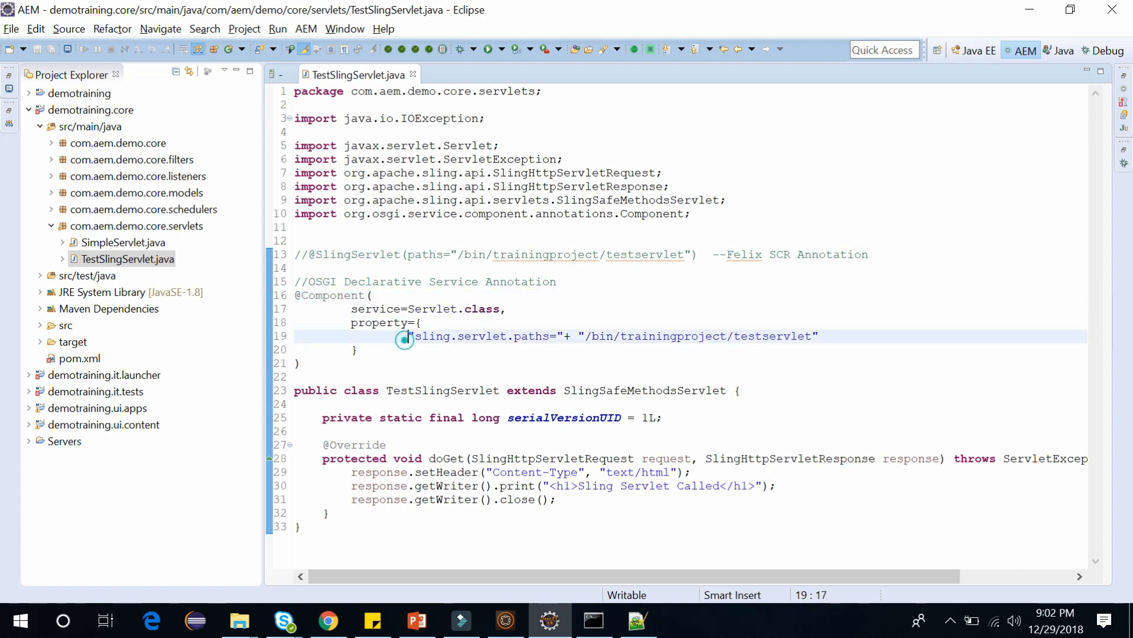
{"action": "left_click_drag", "start_coordinate": [408, 336], "coordinate": [812, 335]}
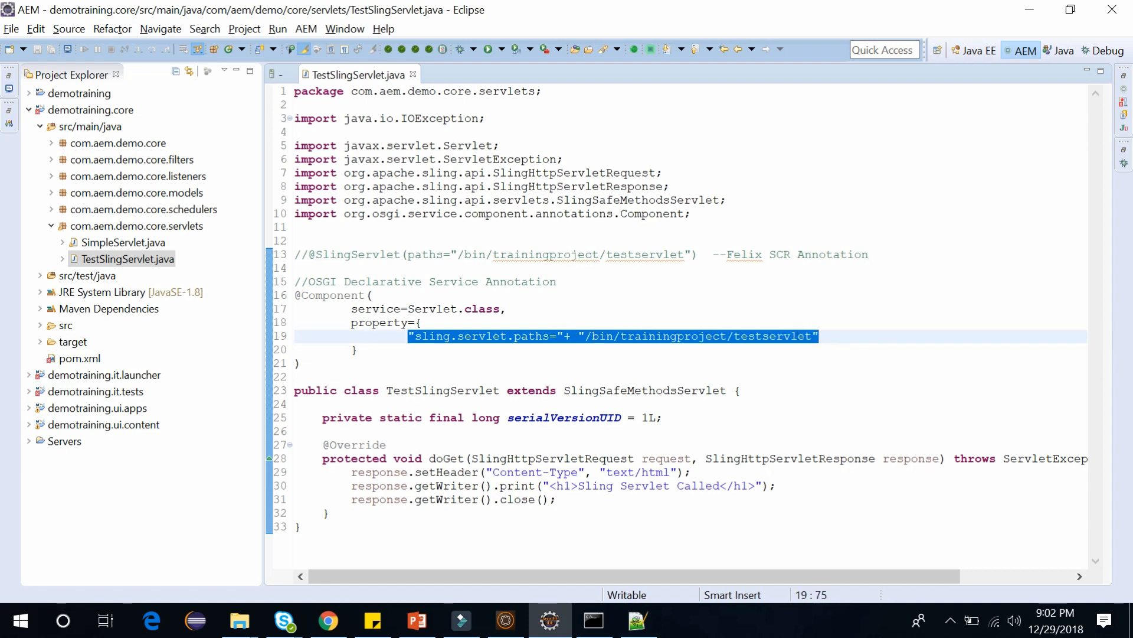
Review the SlingSafeMethodsServlet superclass and the overridden doGet method returning 'Sling Servlet Called'
{"action": "double_click", "coordinate": [441, 389]}
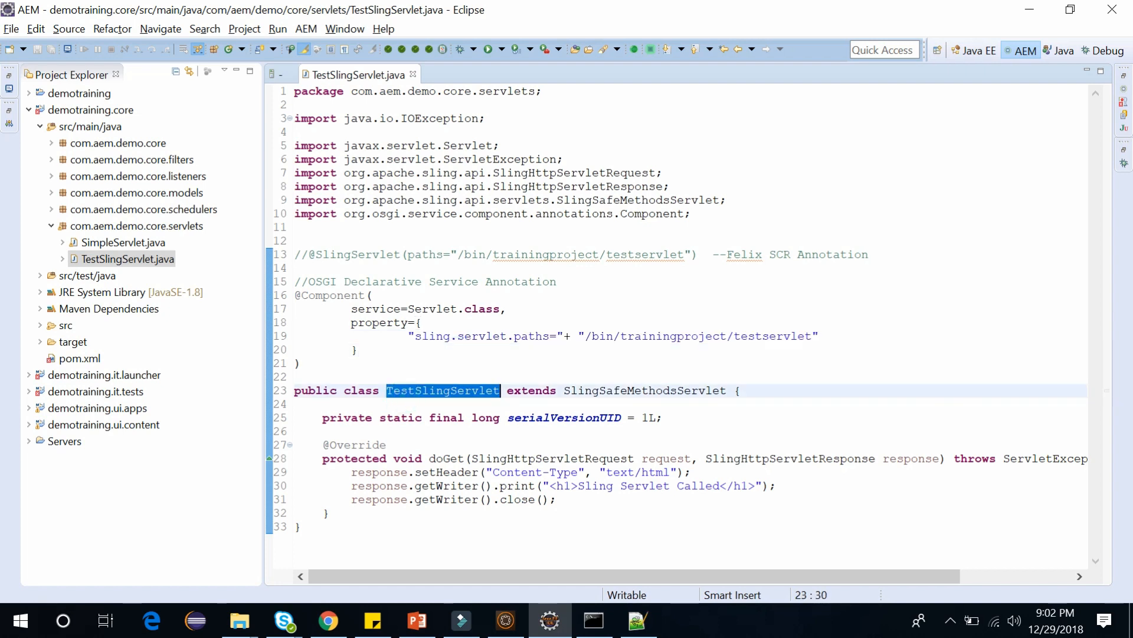
{"action": "double_click", "coordinate": [638, 390]}
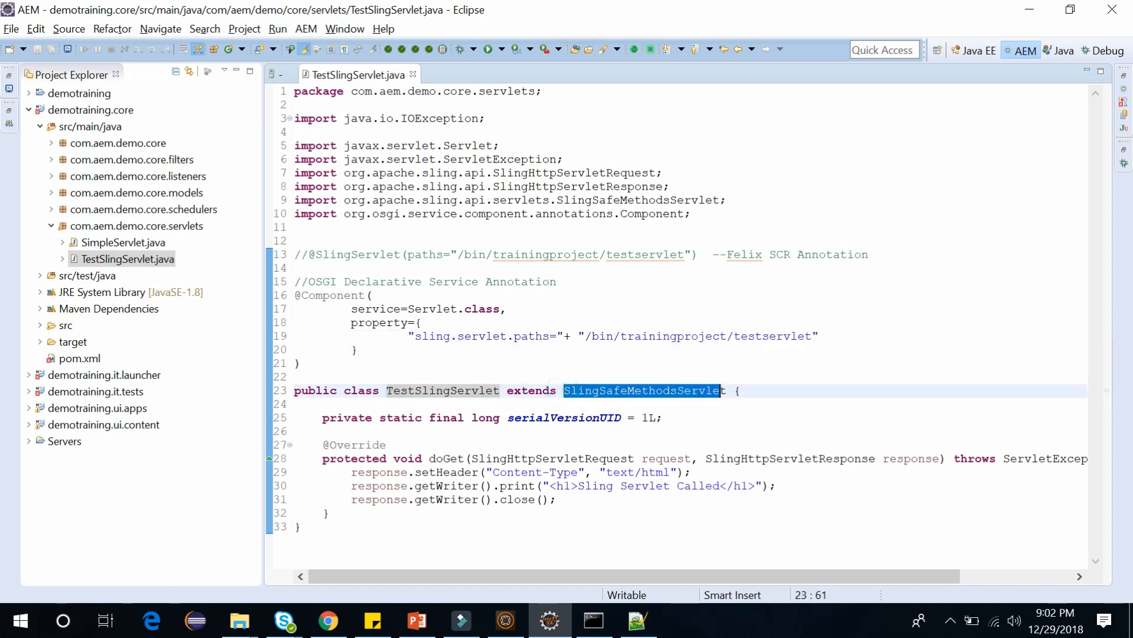
{"action": "left_click", "coordinate": [502, 458]}
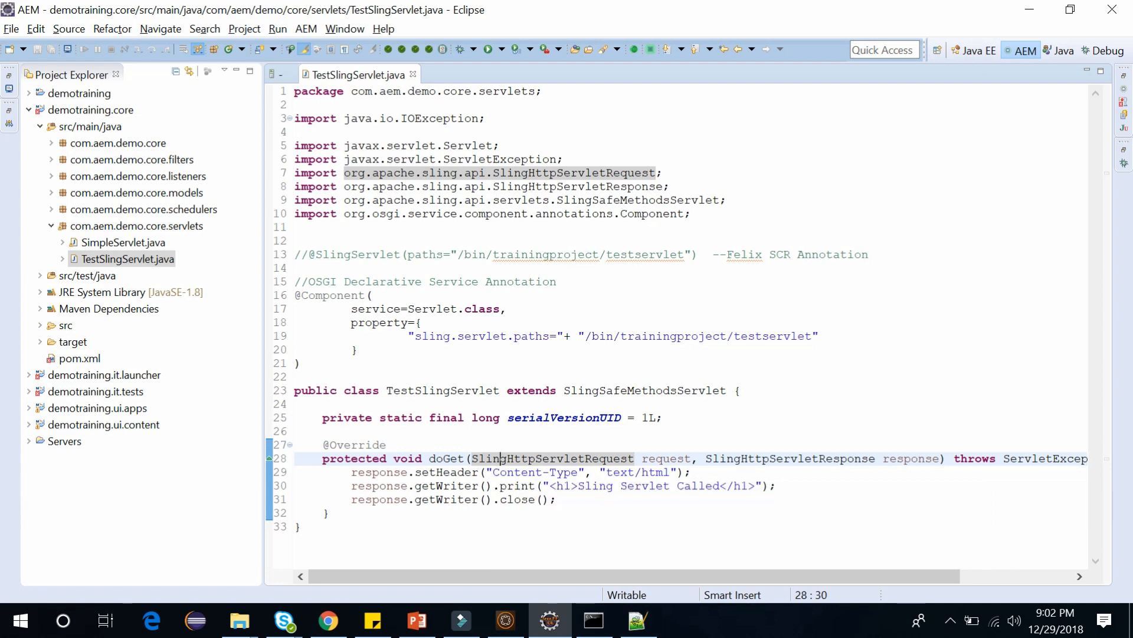
{"action": "double_click", "coordinate": [447, 458]}
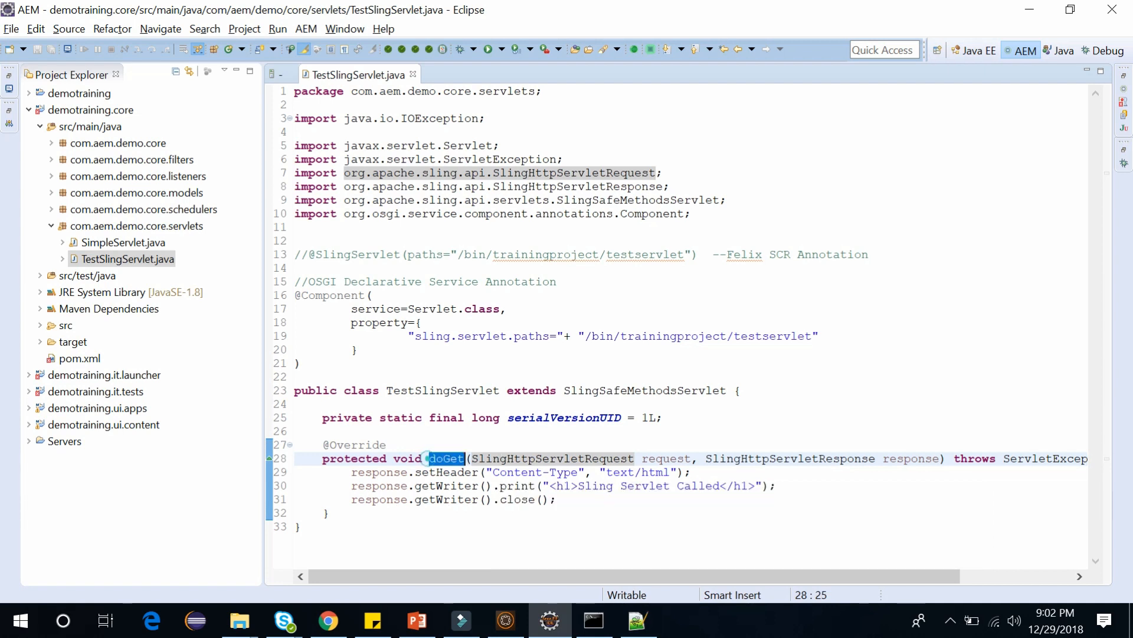
{"action": "double_click", "coordinate": [635, 389]}
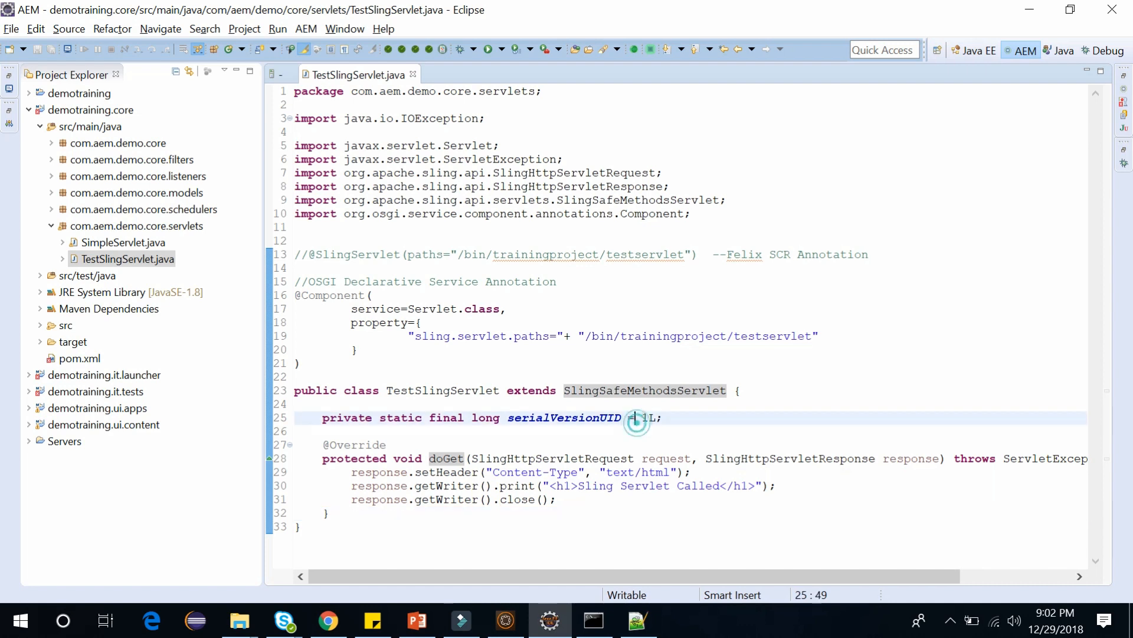
{"action": "double_click", "coordinate": [645, 389]}
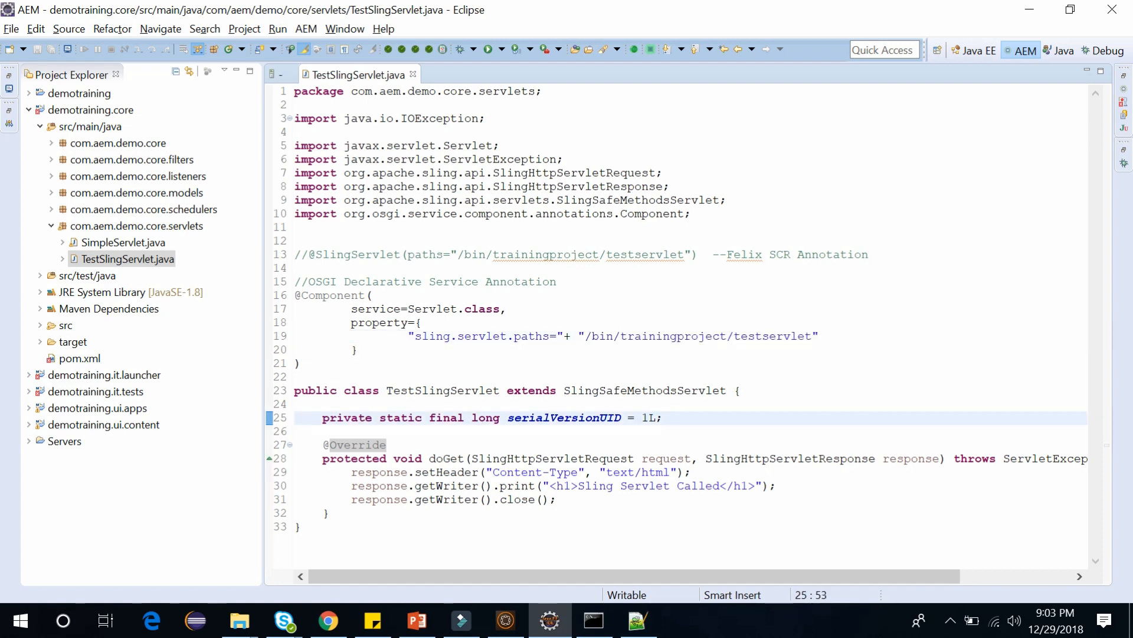
Run mvn clean install -PautoInstallPackage in the Command Prompt for the demotraining project
{"action": "left_click", "coordinate": [594, 635]}
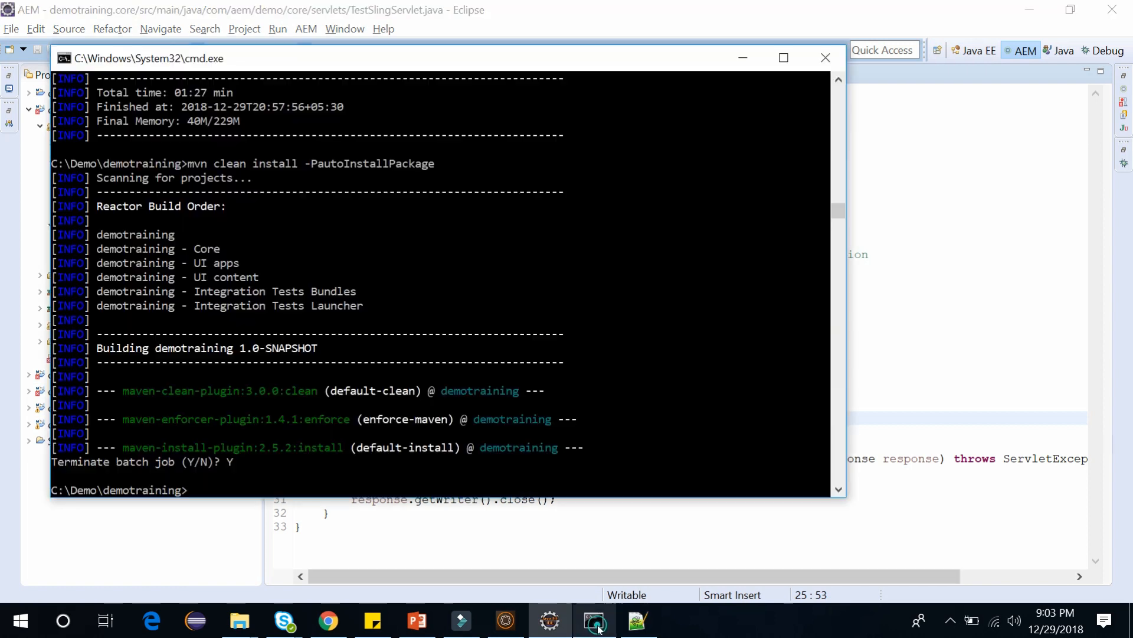
{"action": "type", "text": "f"}
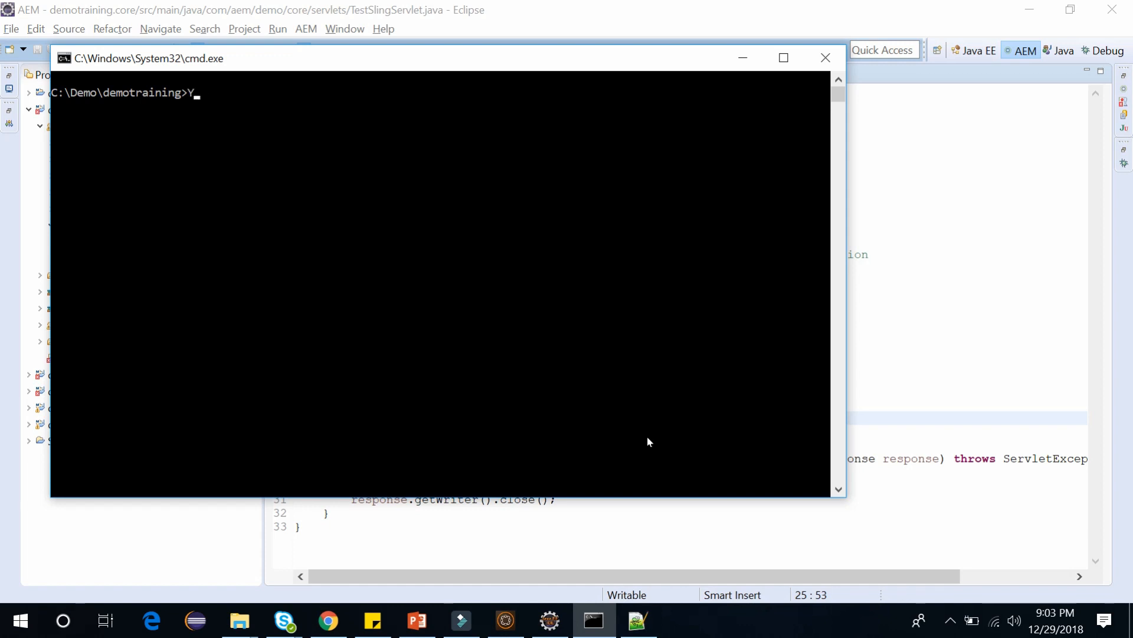
{"action": "type", "text": "mvn clean install -PautoInstallPackage"}
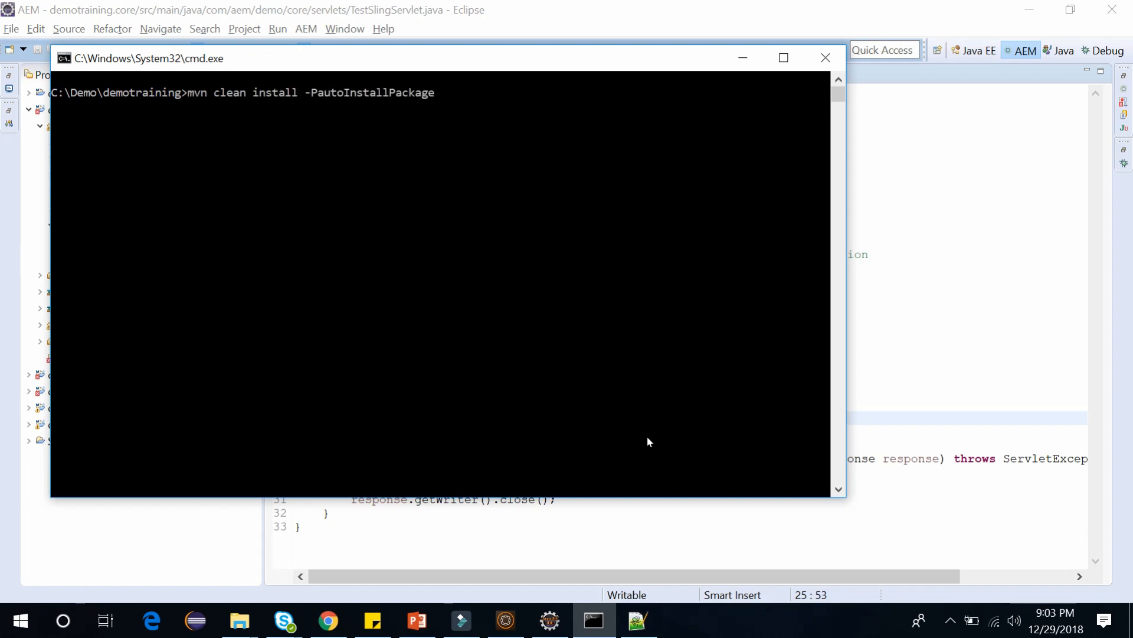
{"action": "mouse_move", "coordinate": [537, 311]}
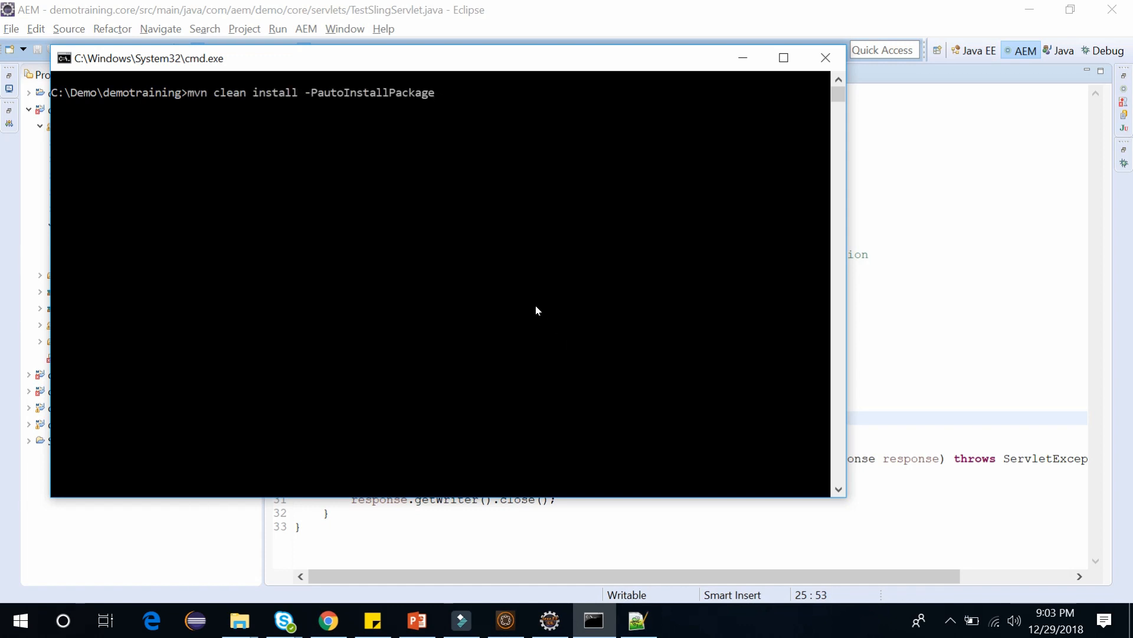
{"action": "key", "text": "Enter"}
{"action": "type", "text": "Y"}
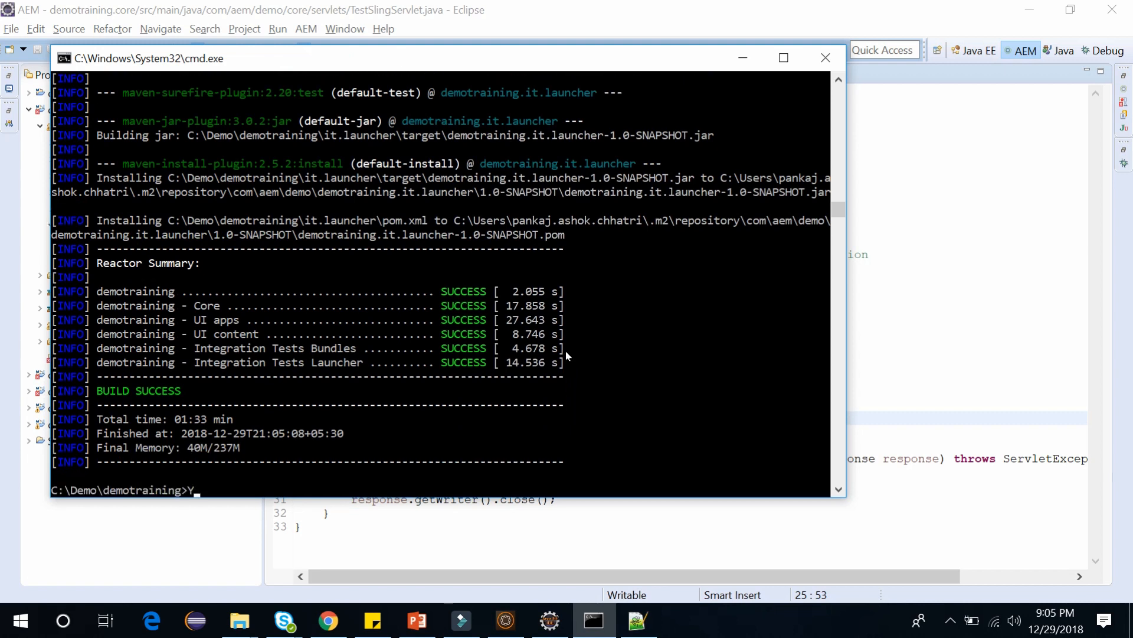
{"action": "mouse_move", "coordinate": [473, 387]}
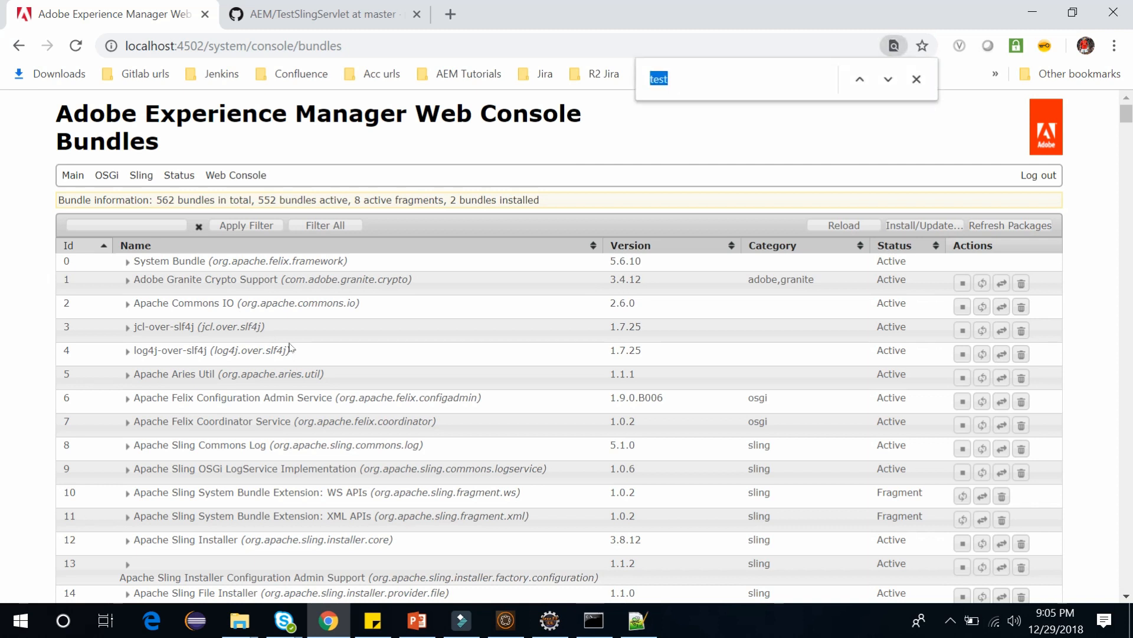
Search the bundle list for 'demo' and expand demotraining - Core to its TestSlingServlet service entry
{"action": "type", "text": "demo"}
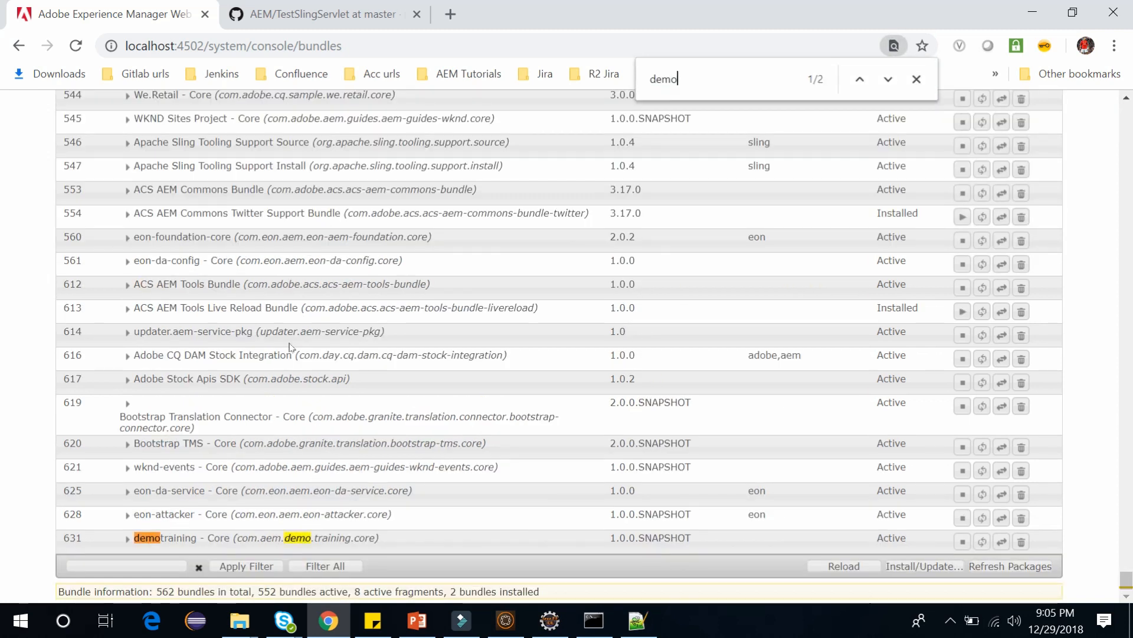
{"action": "left_click", "coordinate": [125, 538]}
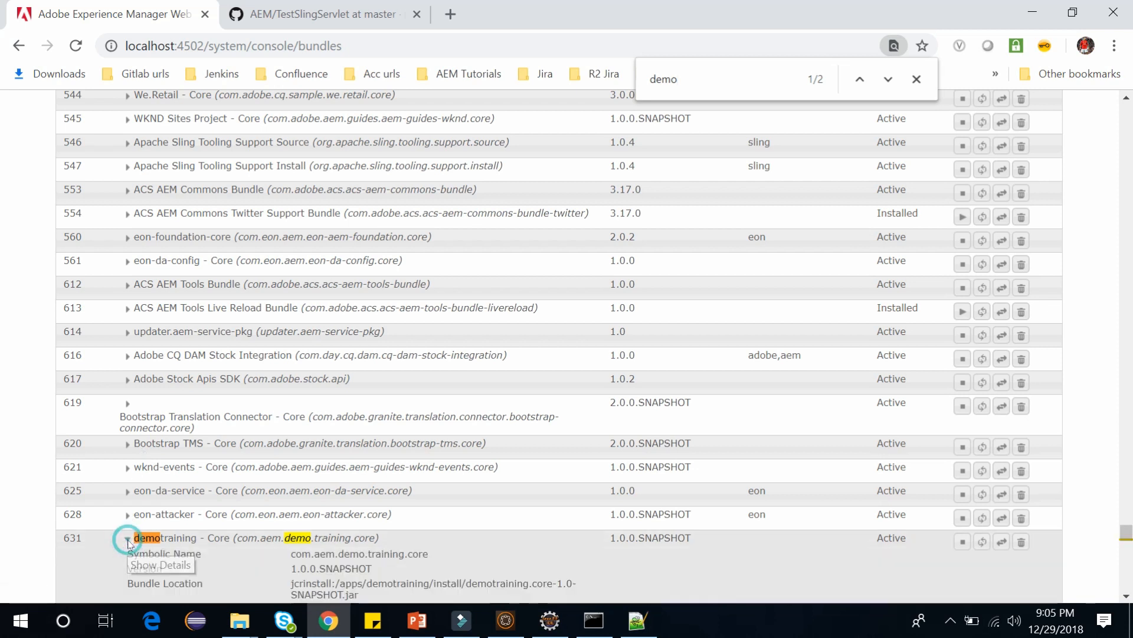
{"action": "left_click", "coordinate": [129, 537]}
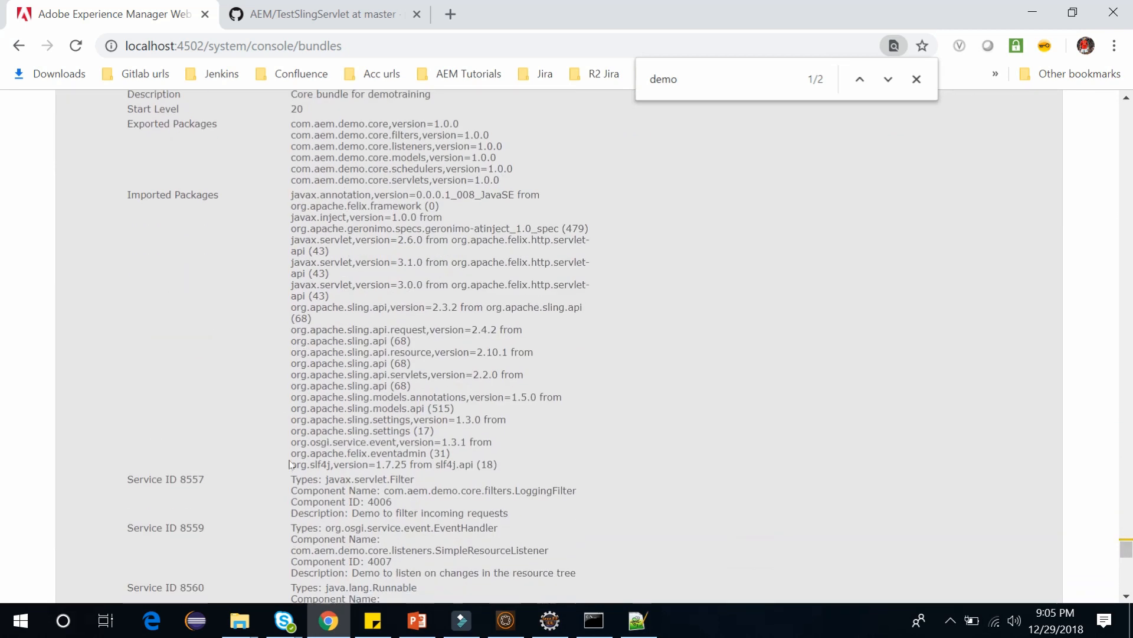
{"action": "scroll", "scroll_direction": "down", "scroll_amount": 3}
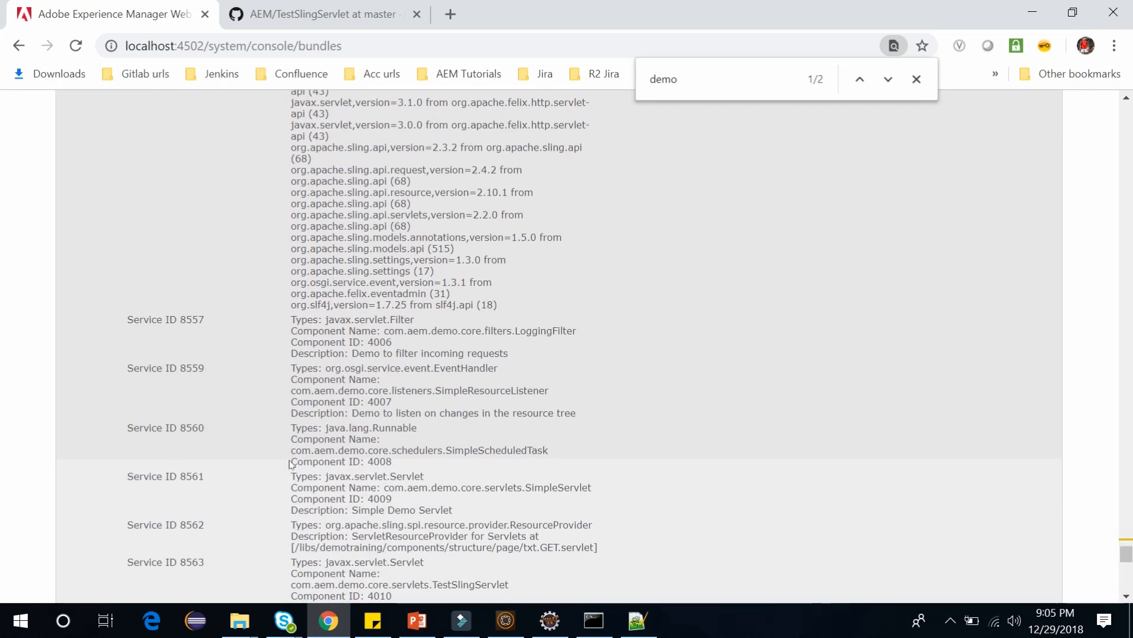
{"action": "scroll", "scroll_direction": "down", "scroll_amount": 3}
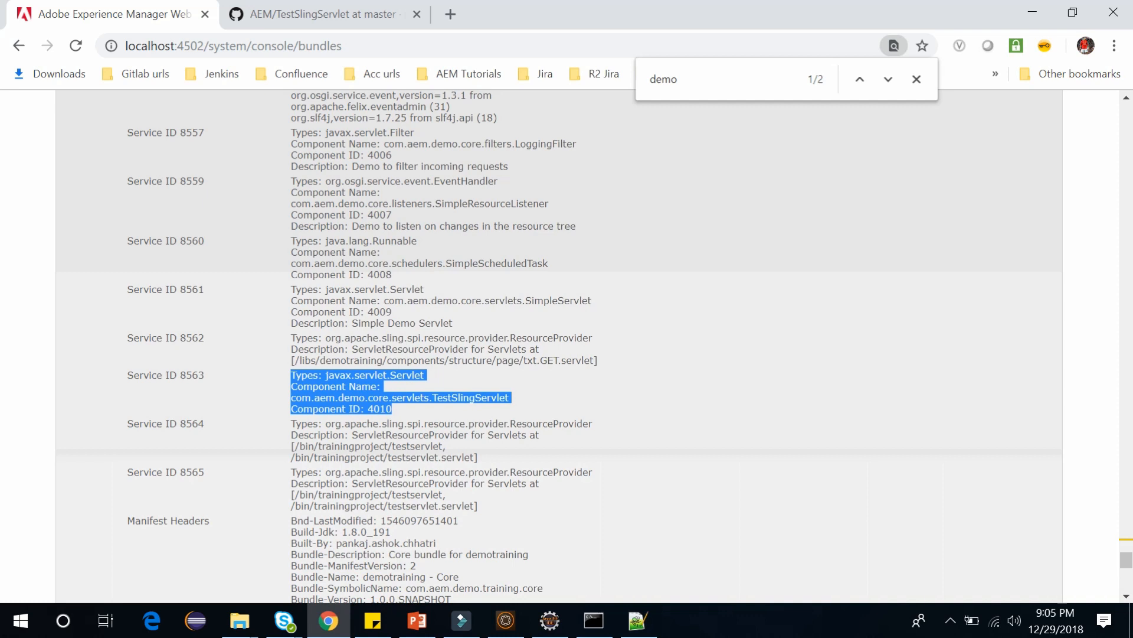
{"action": "mouse_move", "coordinate": [444, 410]}
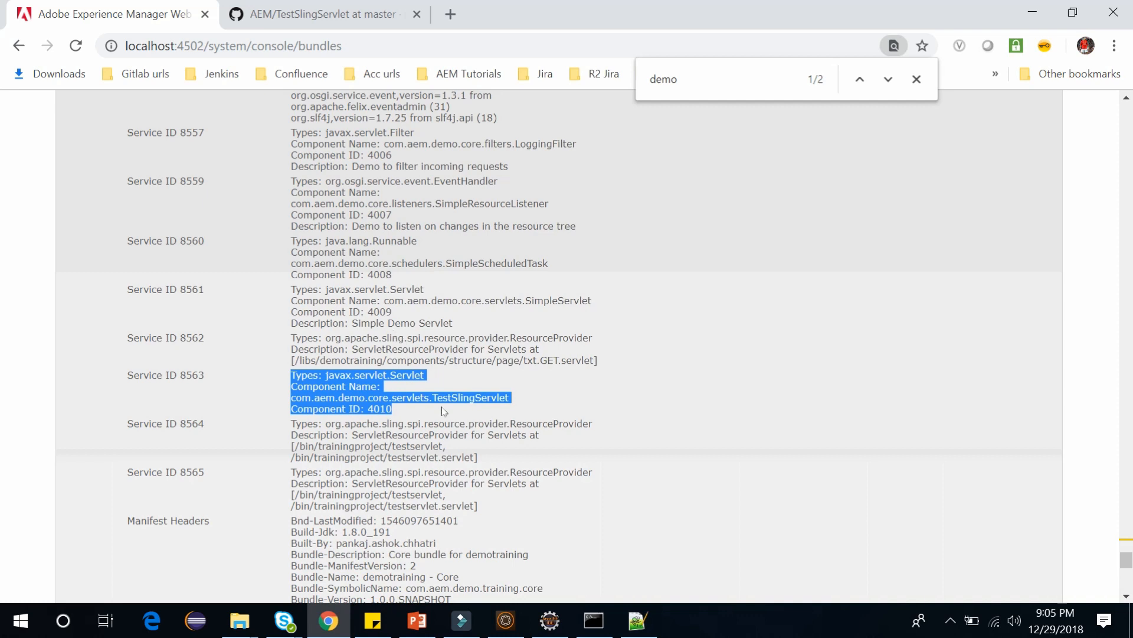
Compare the registered servlet path with the source code and return to the browser
{"action": "left_click", "coordinate": [548, 621]}
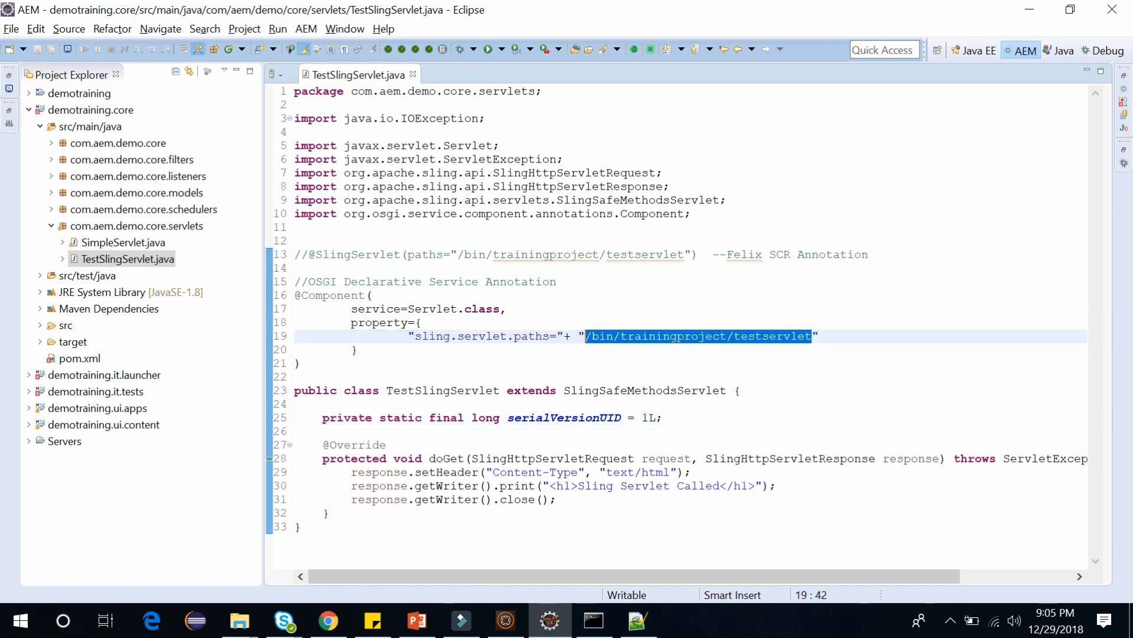
{"action": "left_click", "coordinate": [328, 621]}
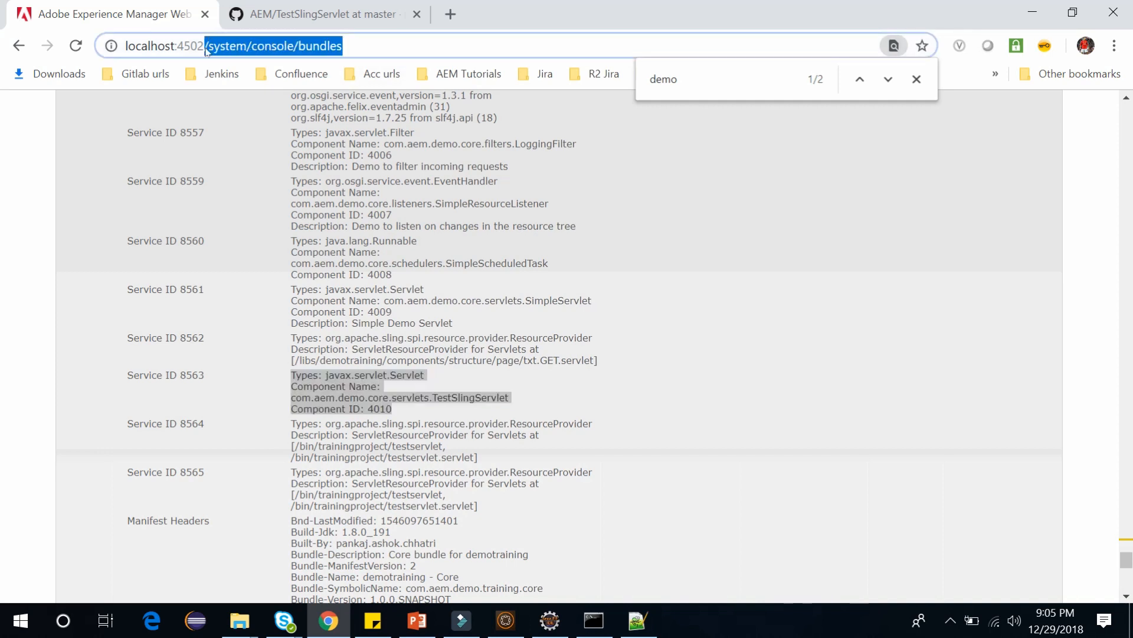
Load localhost:4502/bin/trainingproject/testservlet and get the 'Sling Servlet Called' page
{"action": "type", "text": "localhost:4502/bin/trainingproject/testservlet"}
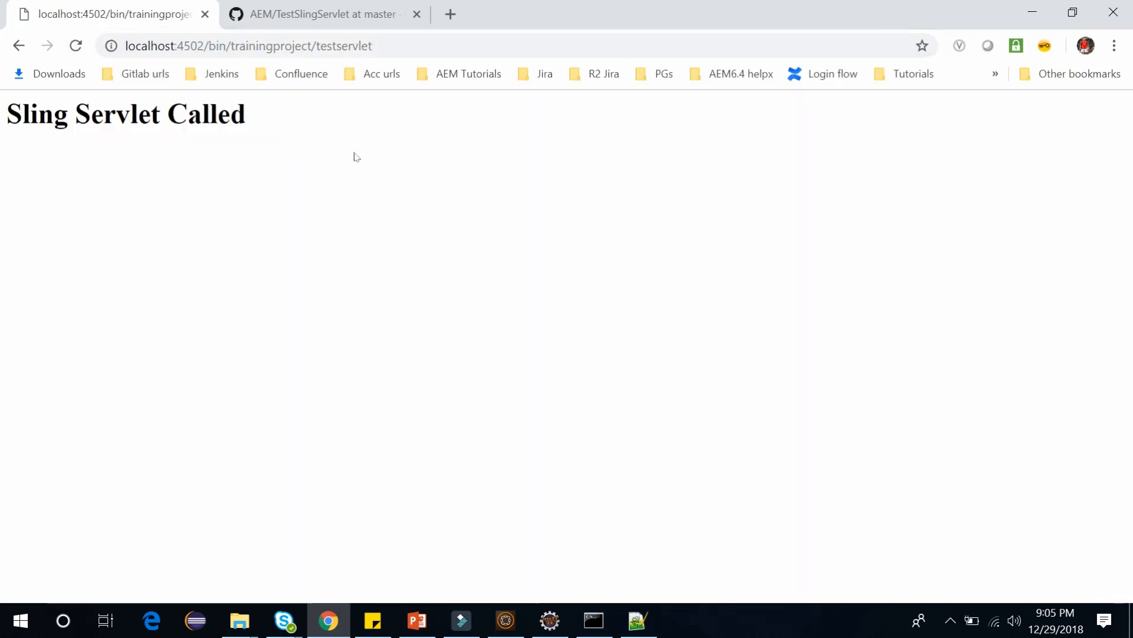
{"action": "mouse_move", "coordinate": [389, 207]}
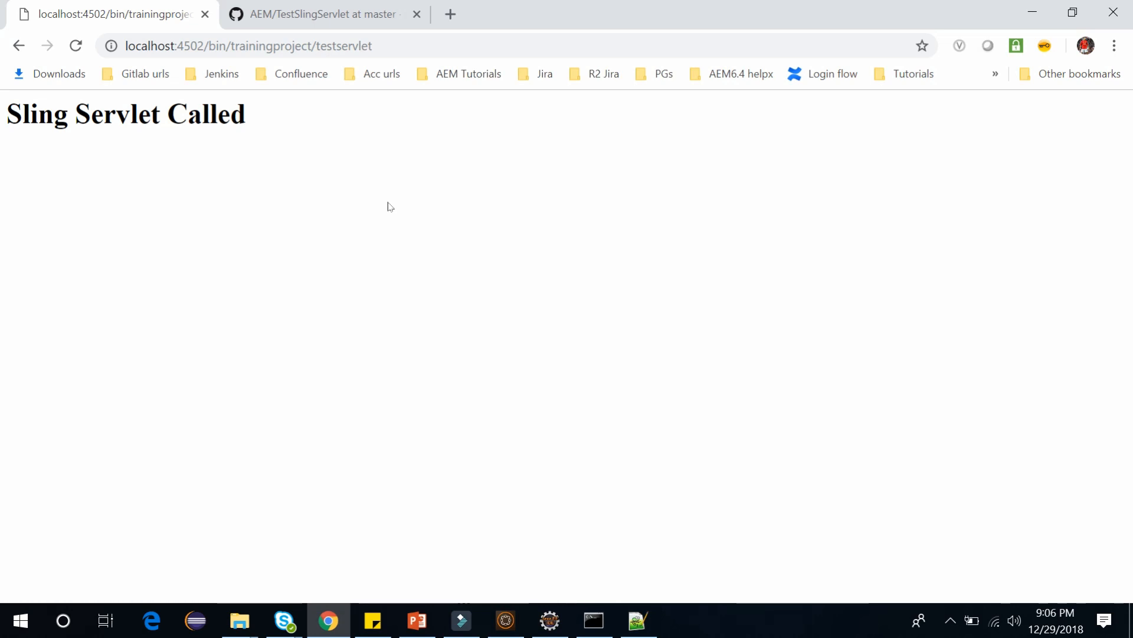
{"action": "left_click", "coordinate": [253, 46]}
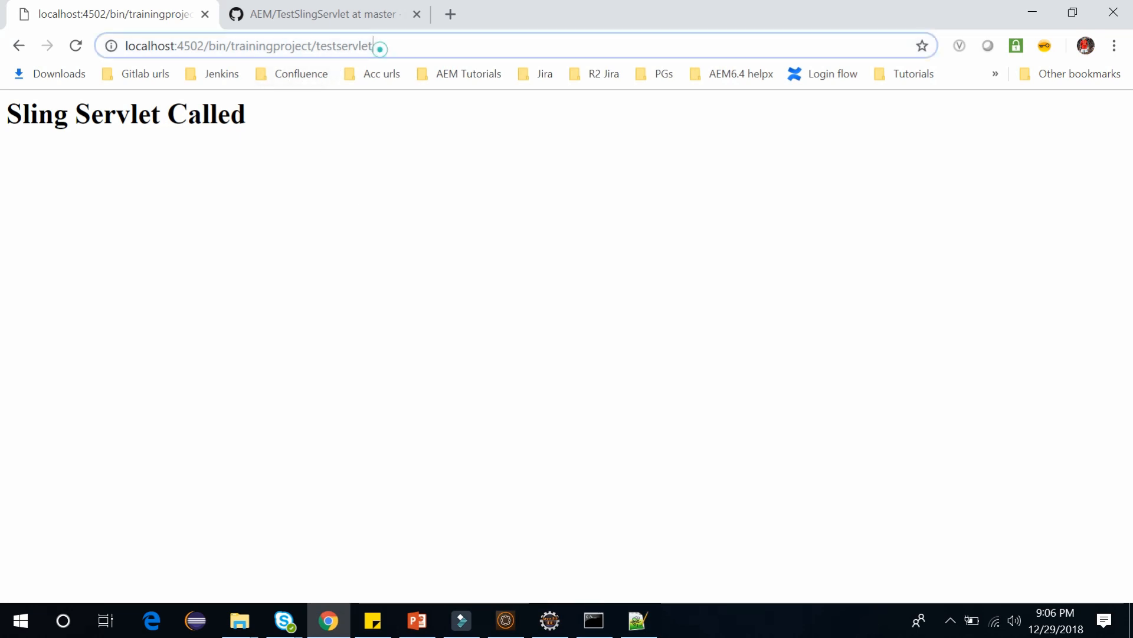